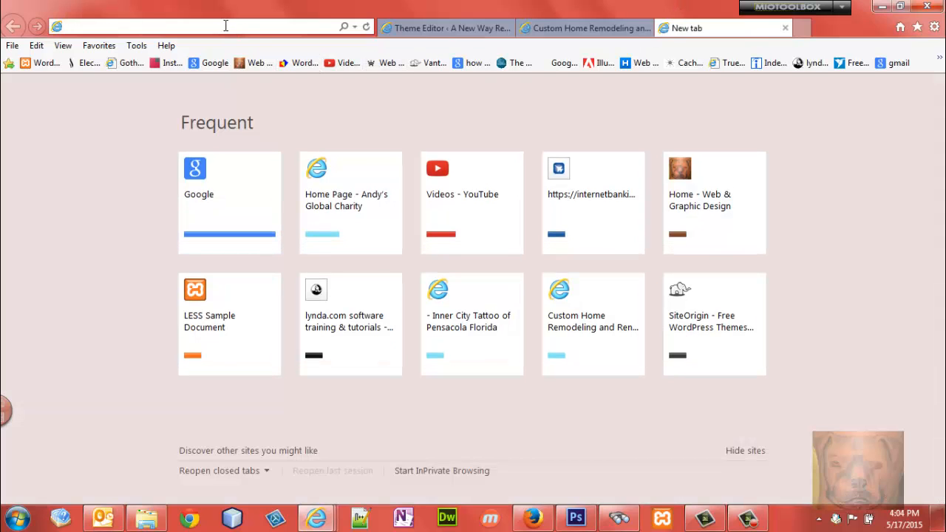
# - Load codex.wordpress.org/Child_Themes in a new Internet Explorer tab
pyautogui.write('codex.wordpress.org')
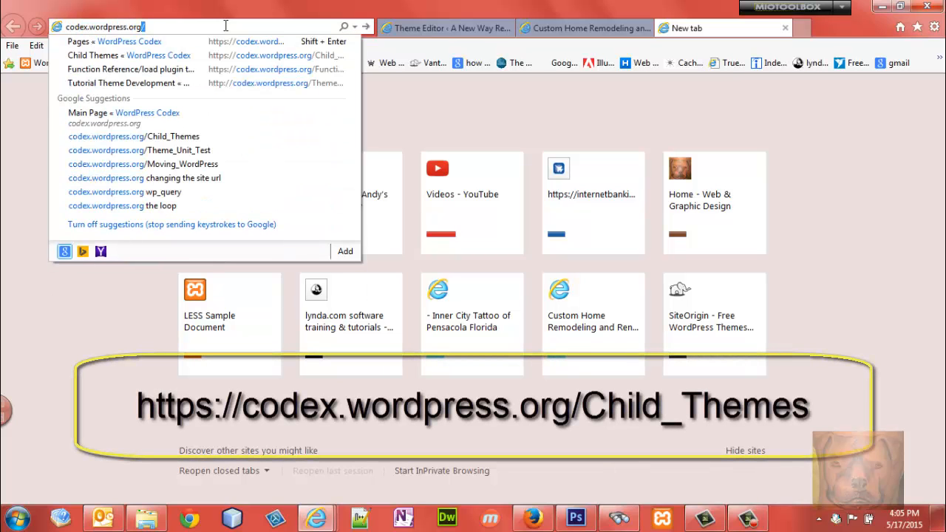
pyautogui.write('?Chi')
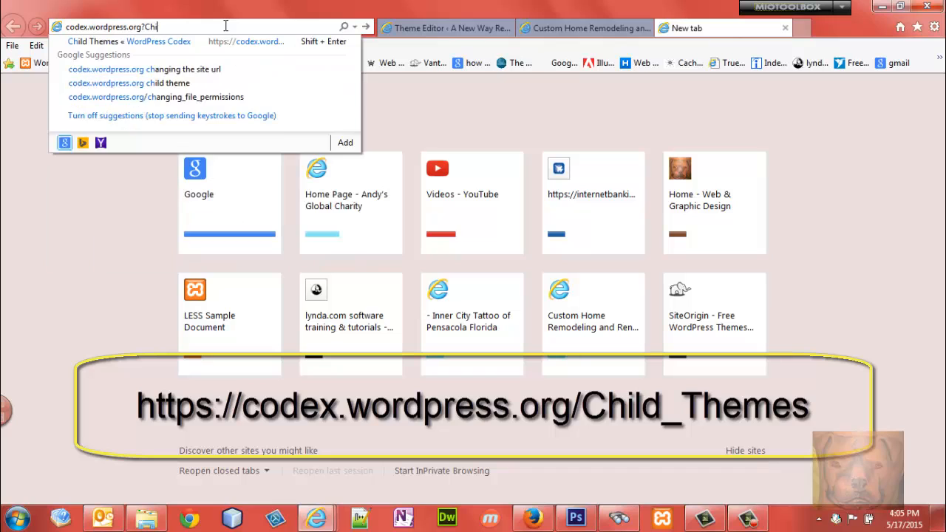
pyautogui.write('ld_Themes')
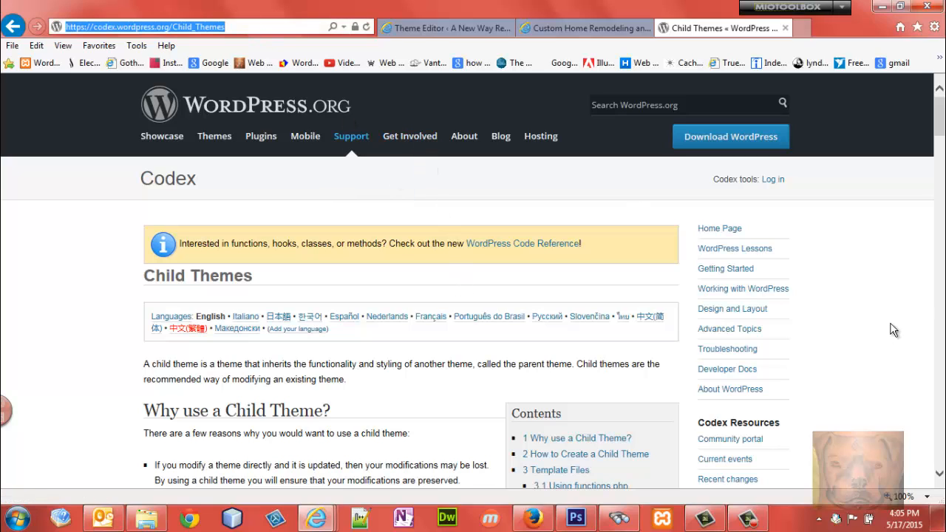
# - Skim the Codex intro, check functions.php in Theme Editor and the live home page, then bring up FireFTP
pyautogui.scroll(-3)
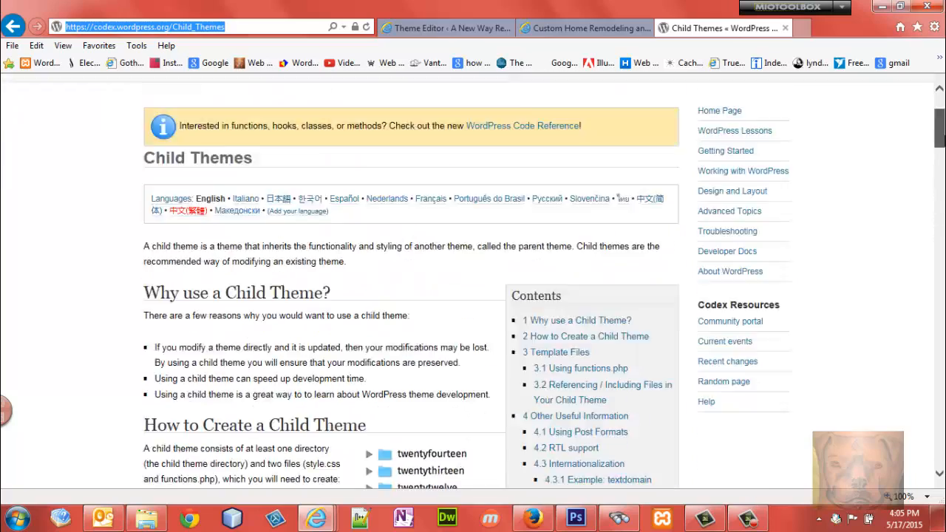
pyautogui.click(444, 28)
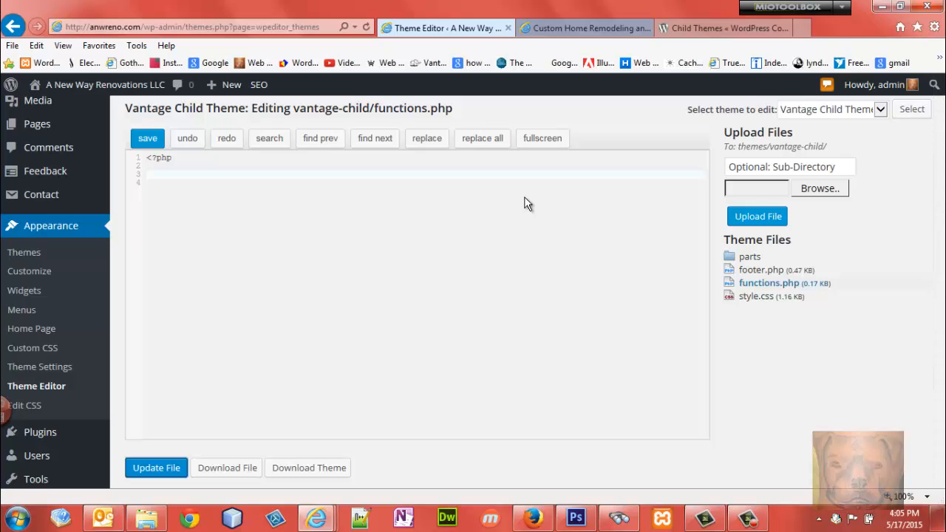
pyautogui.click(584, 28)
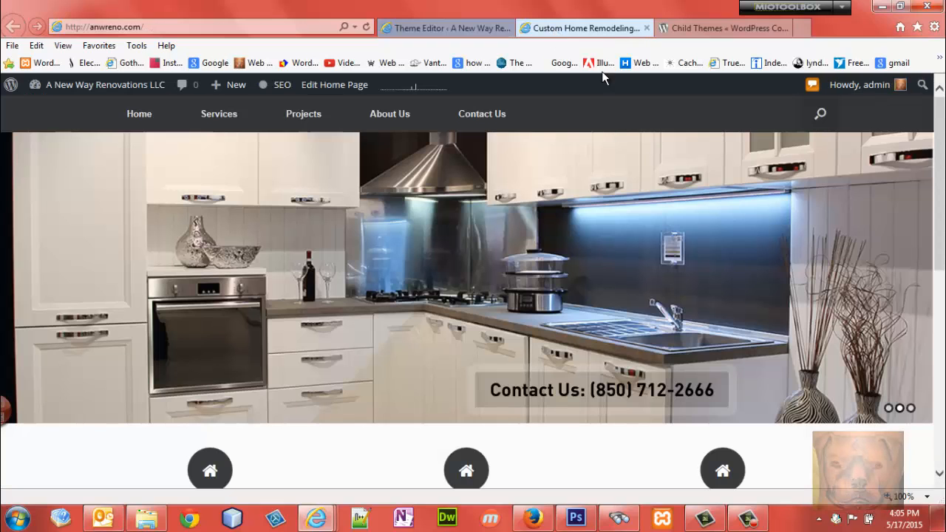
pyautogui.scroll(-3)
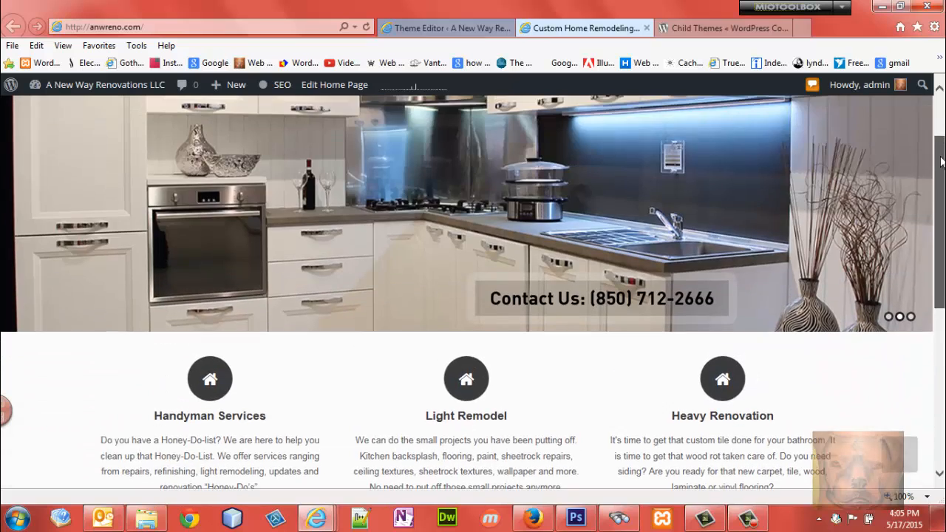
pyautogui.click(443, 28)
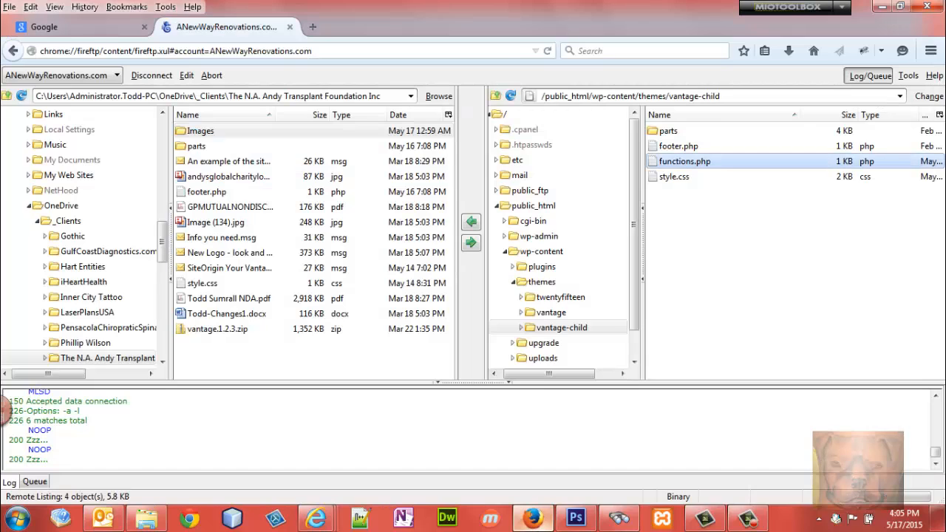
pyautogui.moveTo(530, 191)
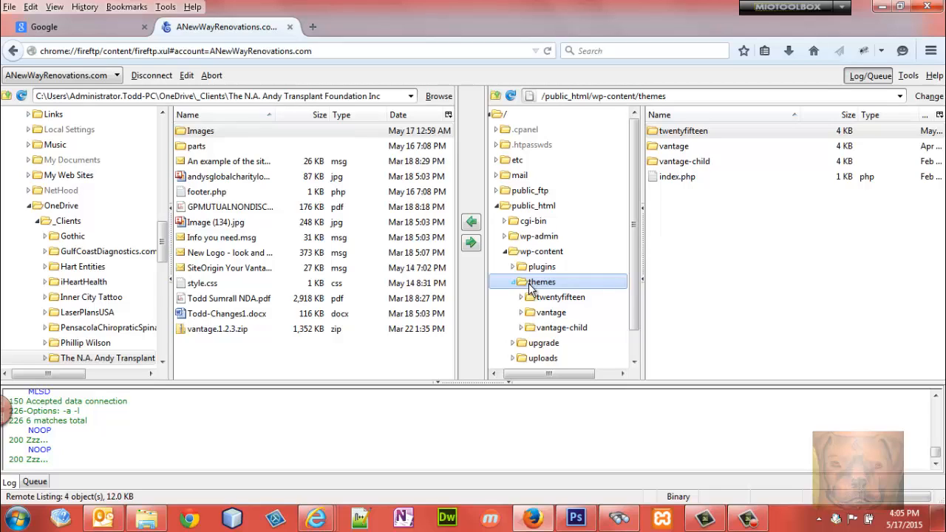
pyautogui.moveTo(611, 234)
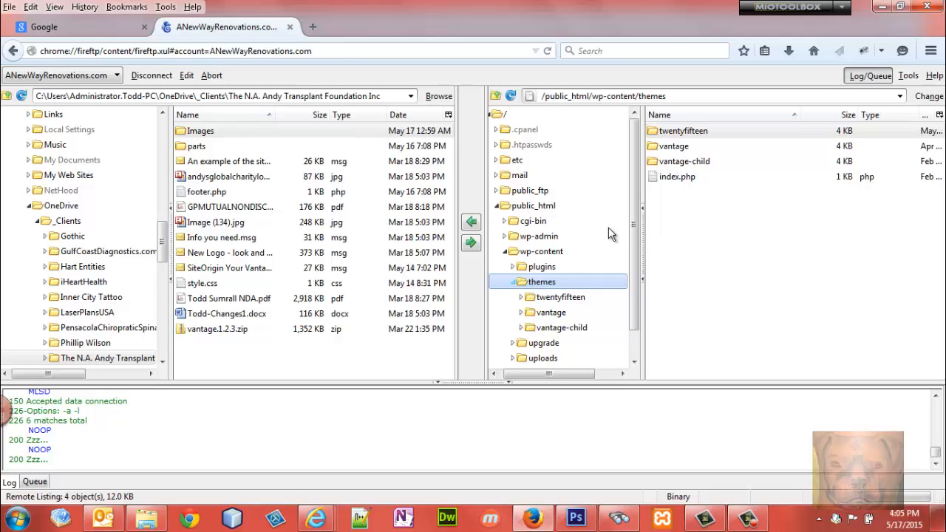
pyautogui.click(672, 145)
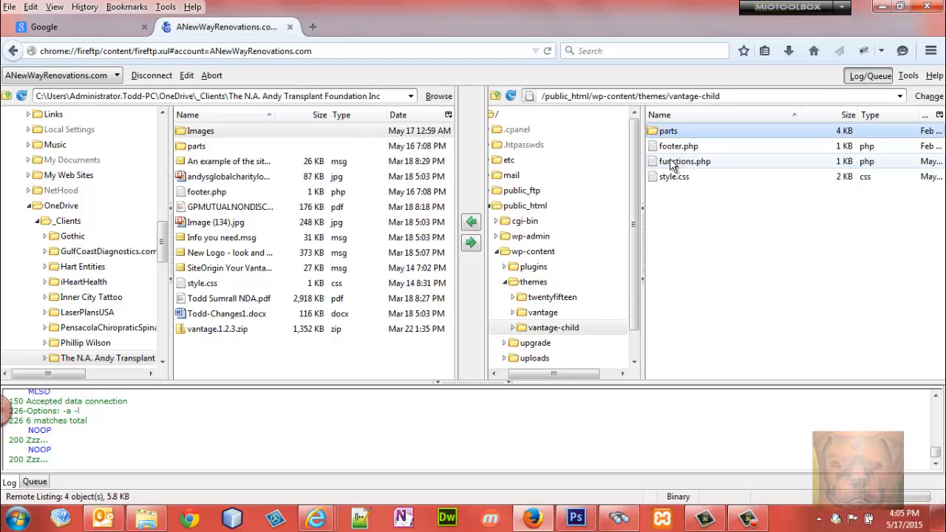
pyautogui.click(674, 176)
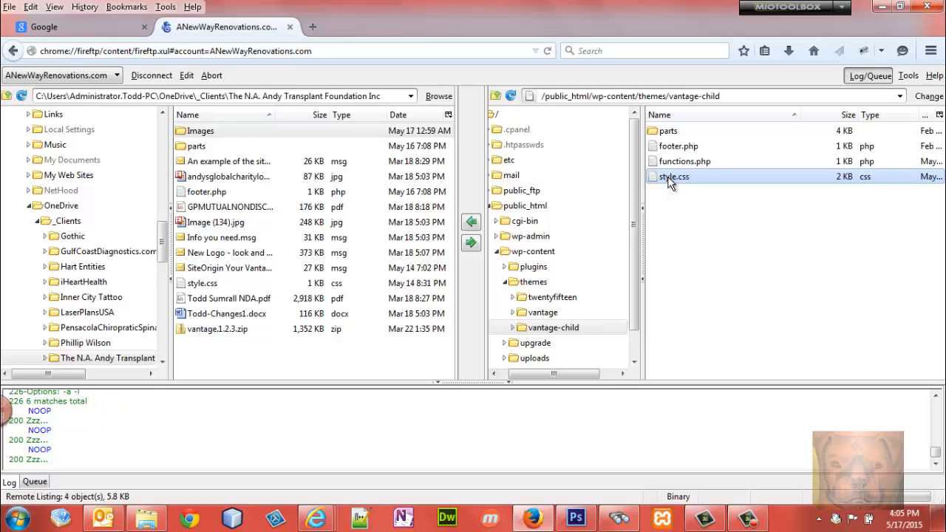
pyautogui.rightClick(673, 177)
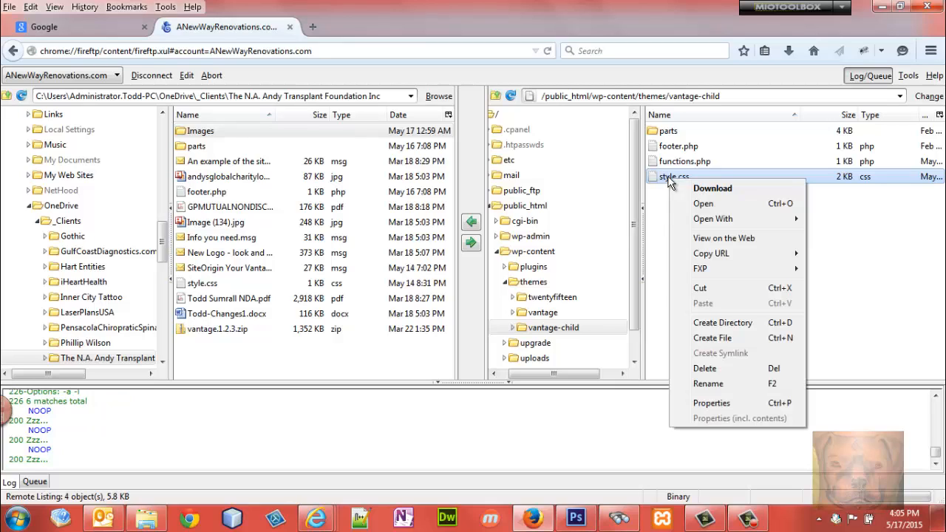
pyautogui.click(711, 188)
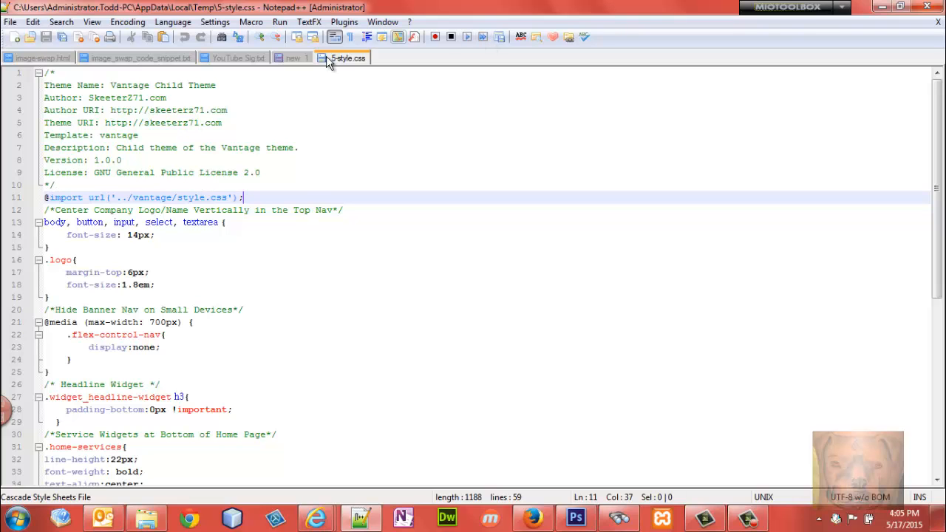
pyautogui.moveTo(575, 517)
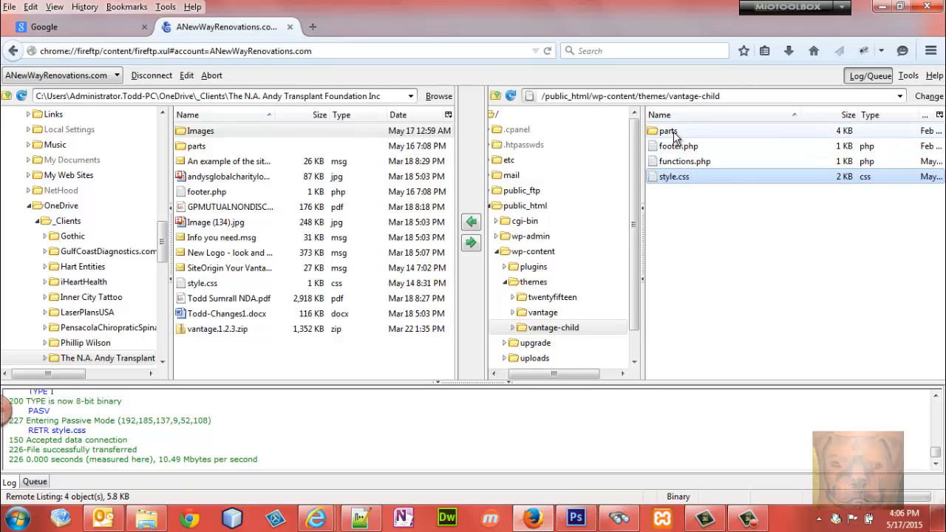
# - Expand the parts folder and select the child theme's functions.php for opening in Notepad++
pyautogui.doubleClick(667, 131)
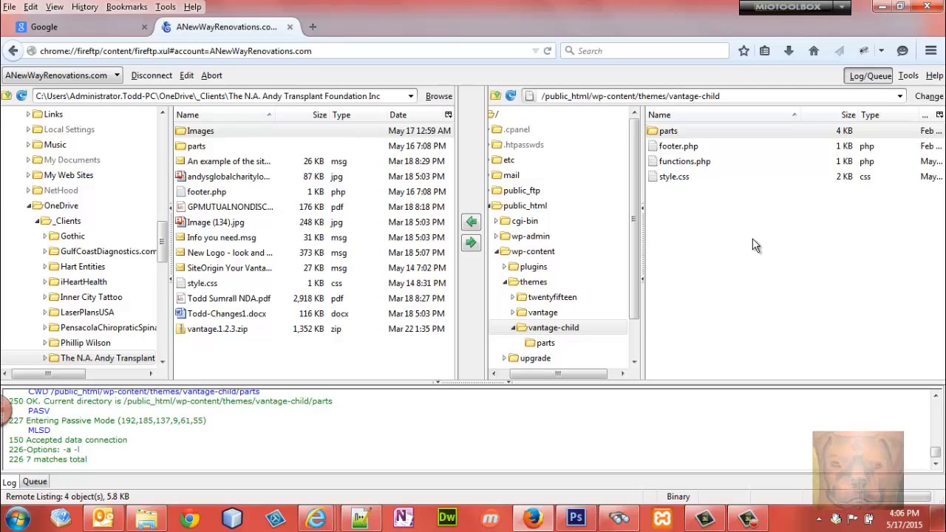
pyautogui.click(673, 177)
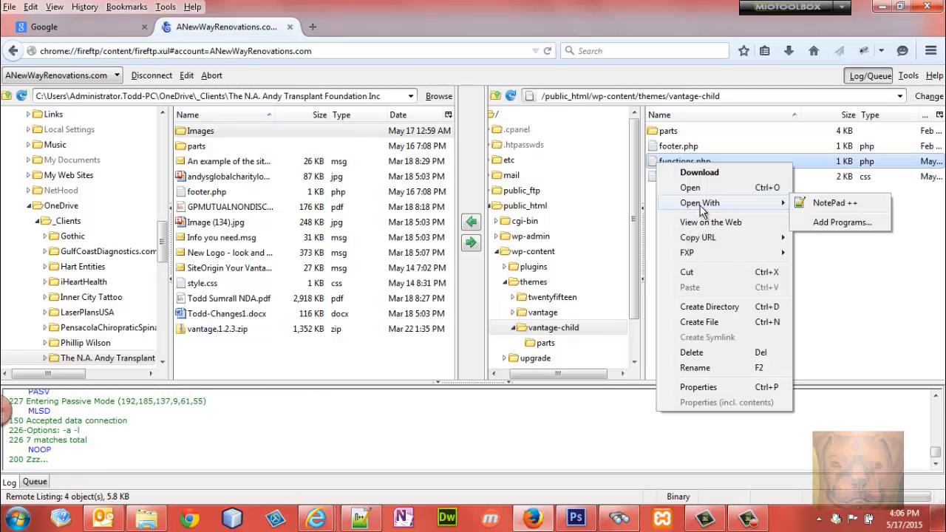
# - View functions.php (only an opening PHP tag) in Notepad++ and close it, returning to style.css
pyautogui.click(834, 203)
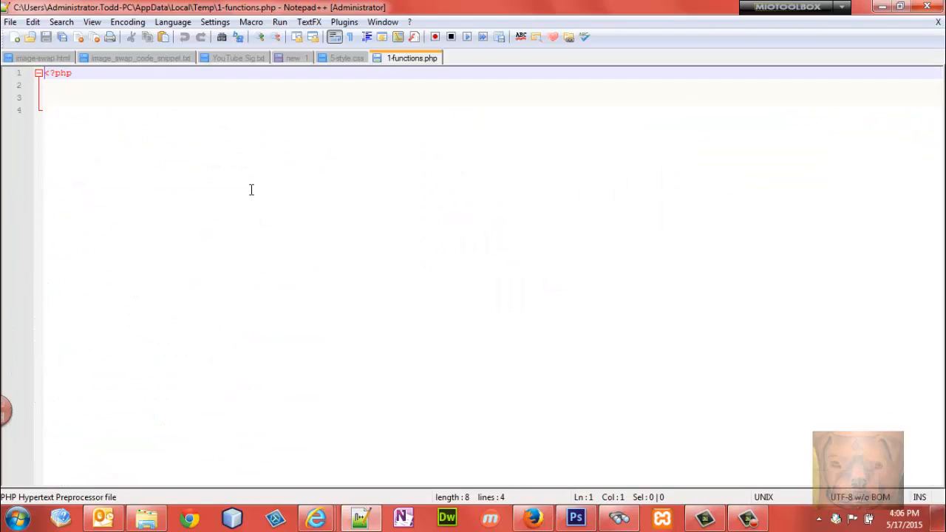
pyautogui.moveTo(404, 63)
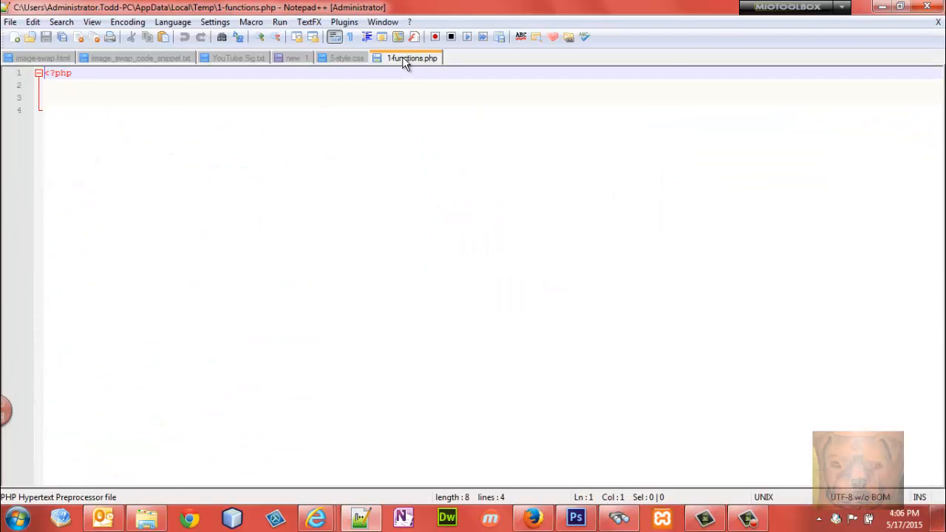
pyautogui.moveTo(411, 58)
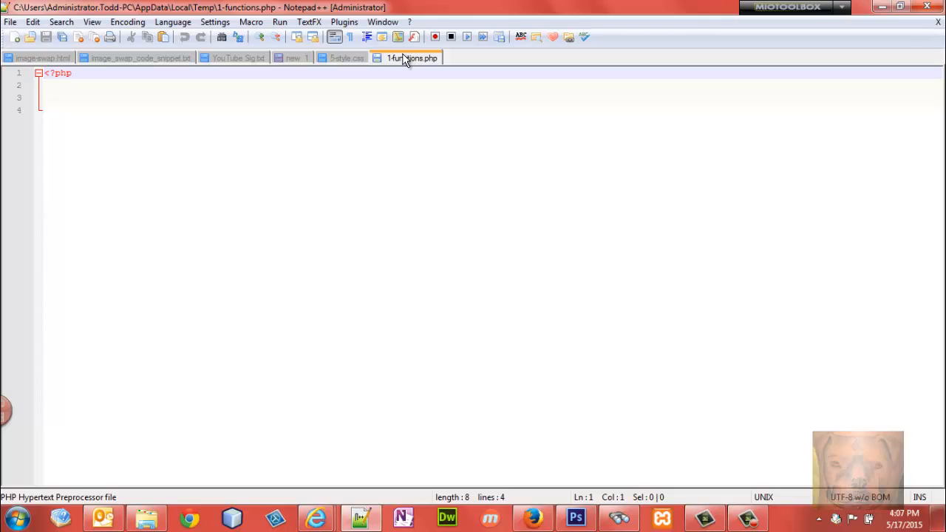
pyautogui.rightClick(406, 58)
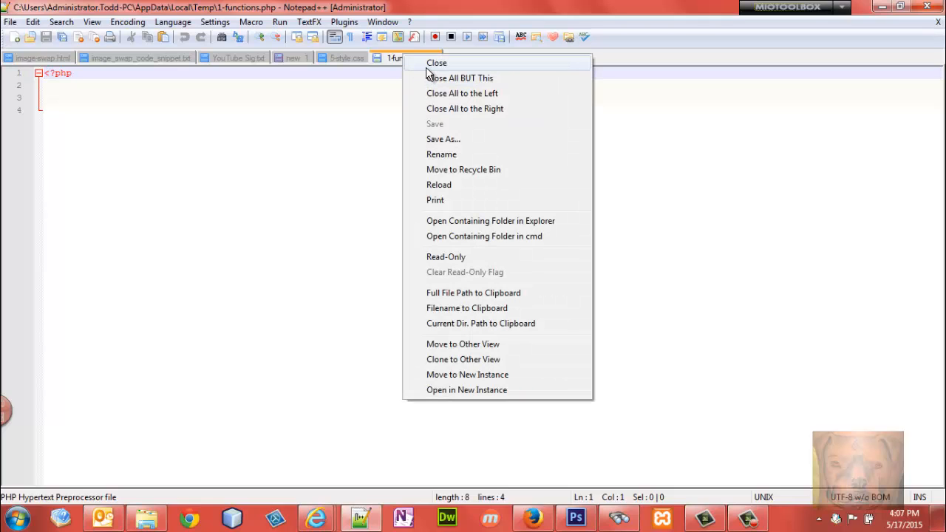
pyautogui.moveTo(431, 68)
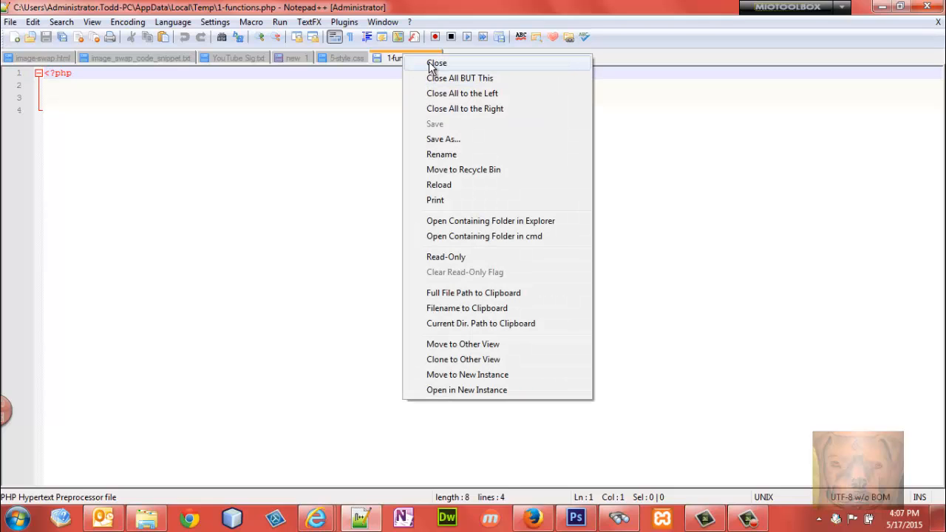
pyautogui.click(436, 63)
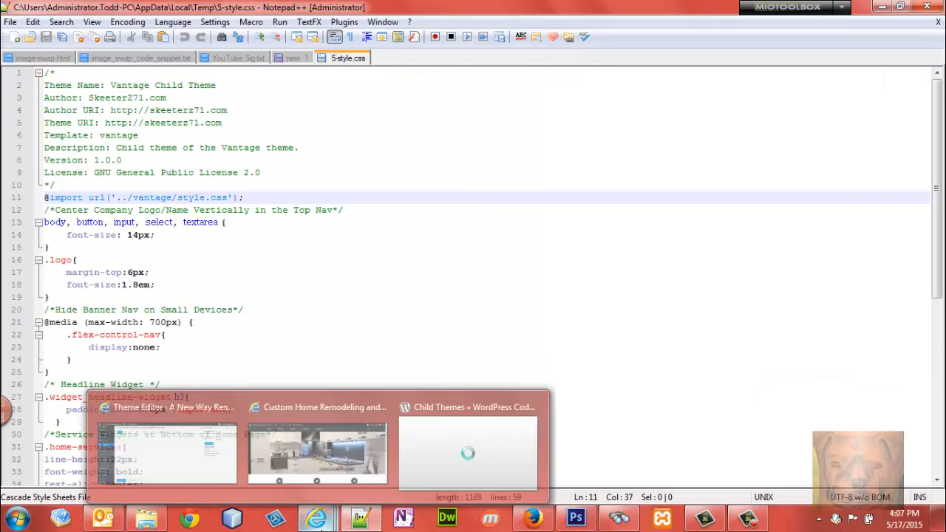
pyautogui.click(166, 407)
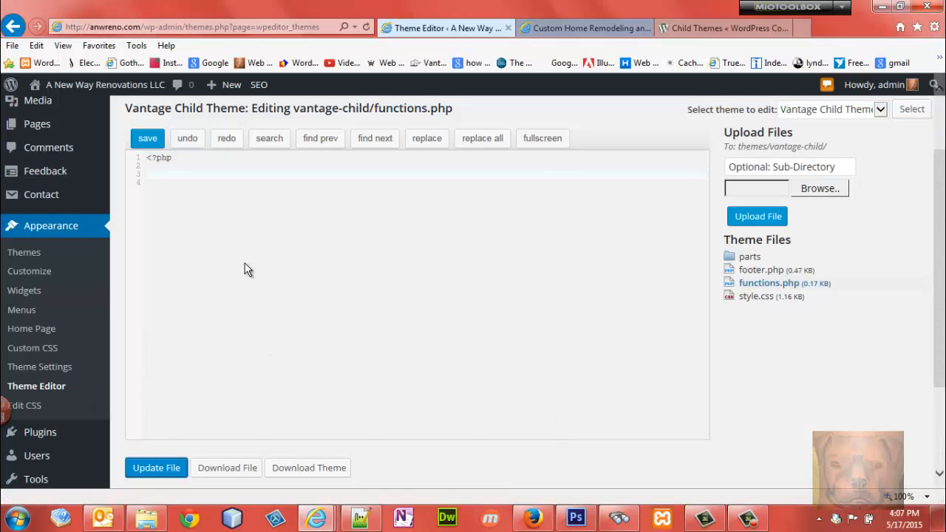
pyautogui.moveTo(588, 6)
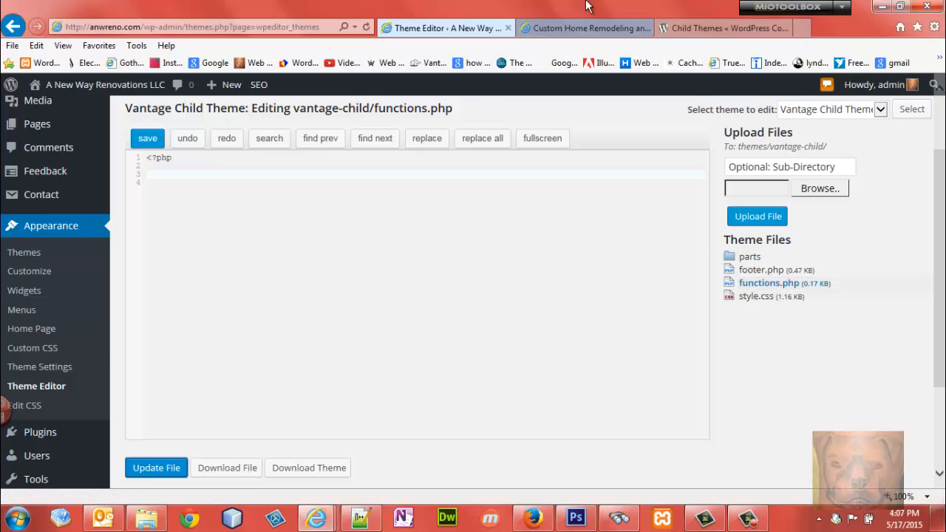
pyautogui.moveTo(757, 319)
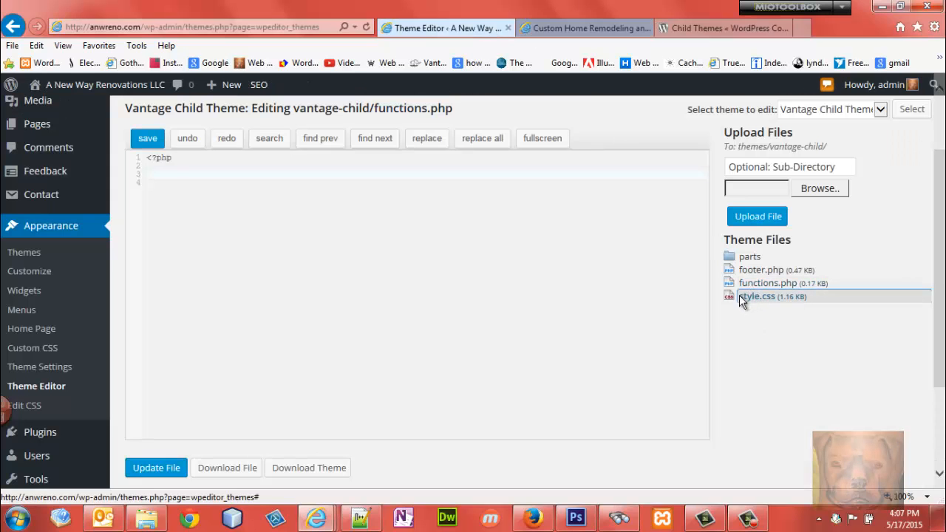
pyautogui.click(757, 296)
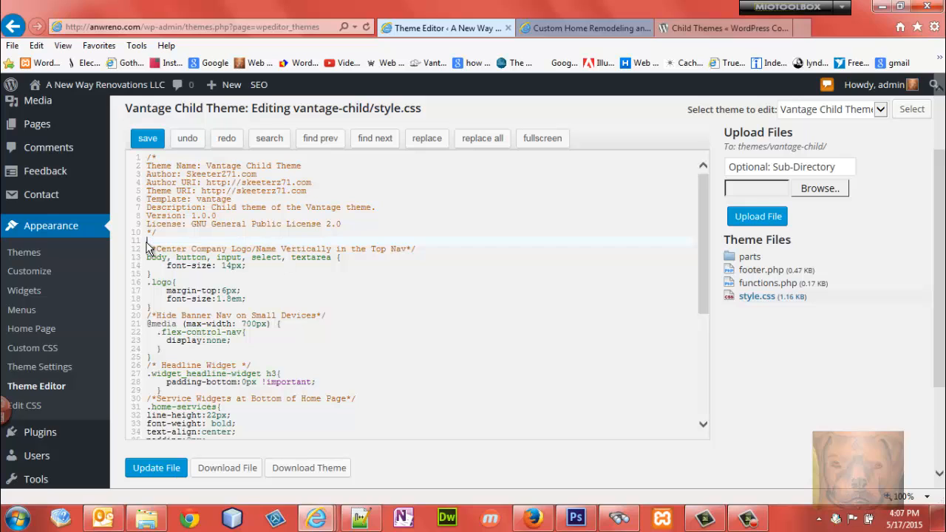
pyautogui.moveTo(470, 177)
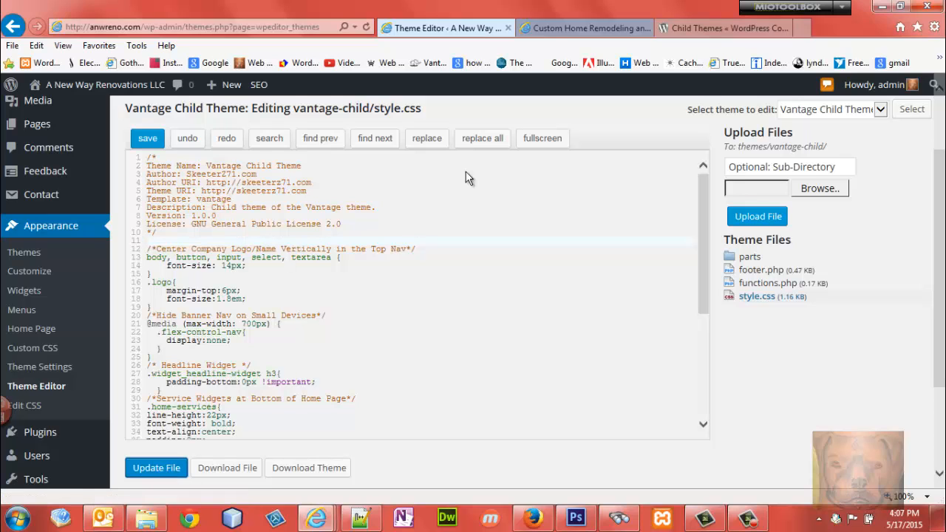
pyautogui.click(583, 28)
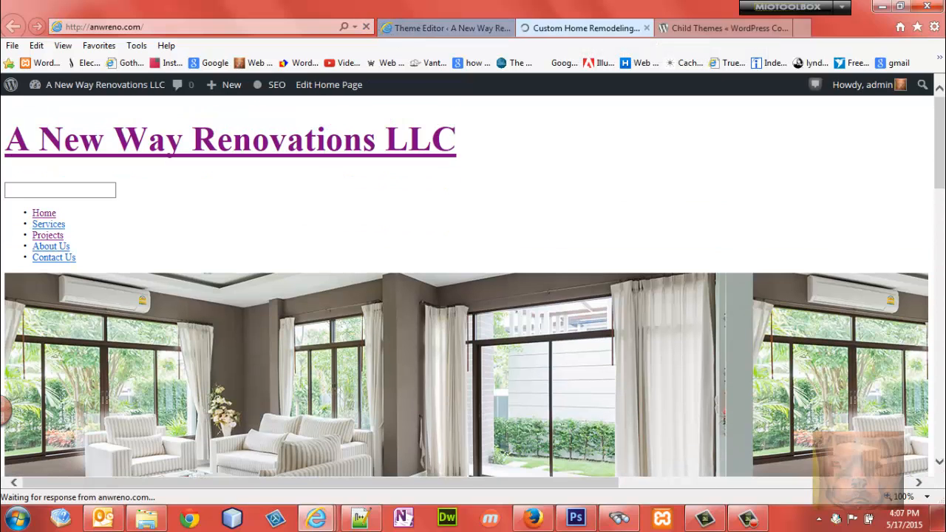
pyautogui.scroll(-3)
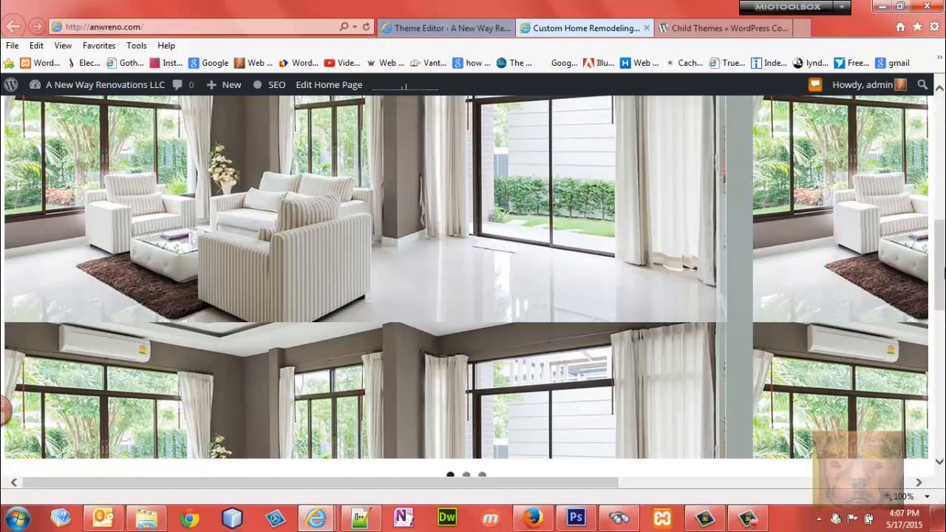
pyautogui.scroll(3)
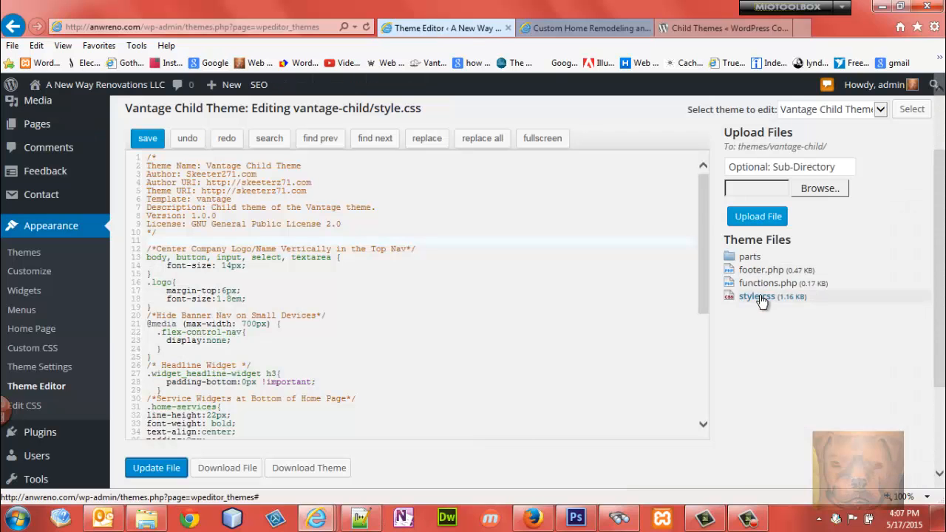
# - Write a child_styles() function enqueuing the parent Vantage stylesheet into functions.php and Update File
pyautogui.click(769, 283)
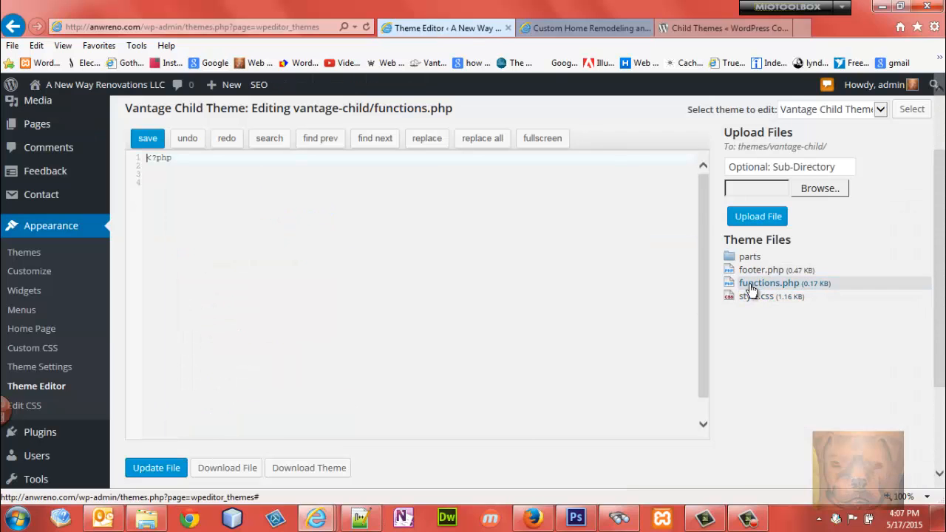
pyautogui.click(259, 183)
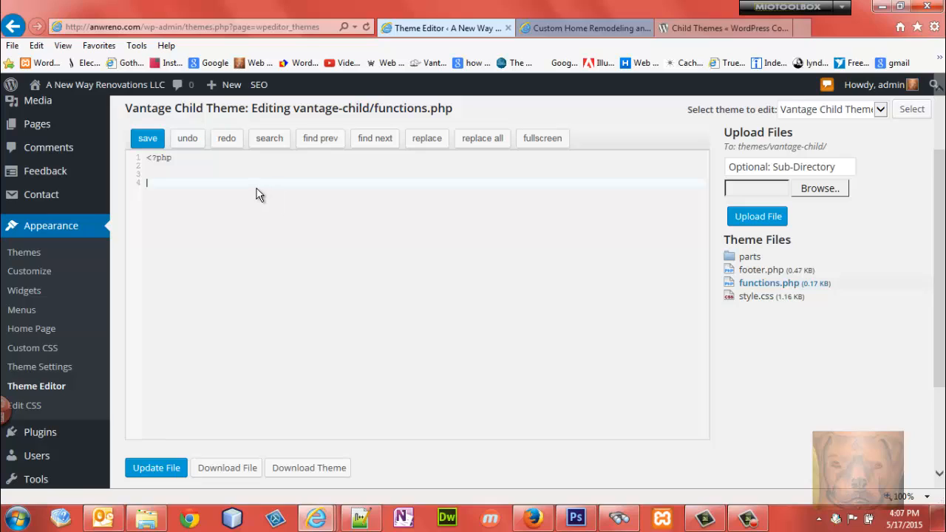
pyautogui.write('function child_styles() {')
pyautogui.click(418, 207)
pyautogui.write("add_action( 'wp_enqueue_scripts', 'child_styles' );")
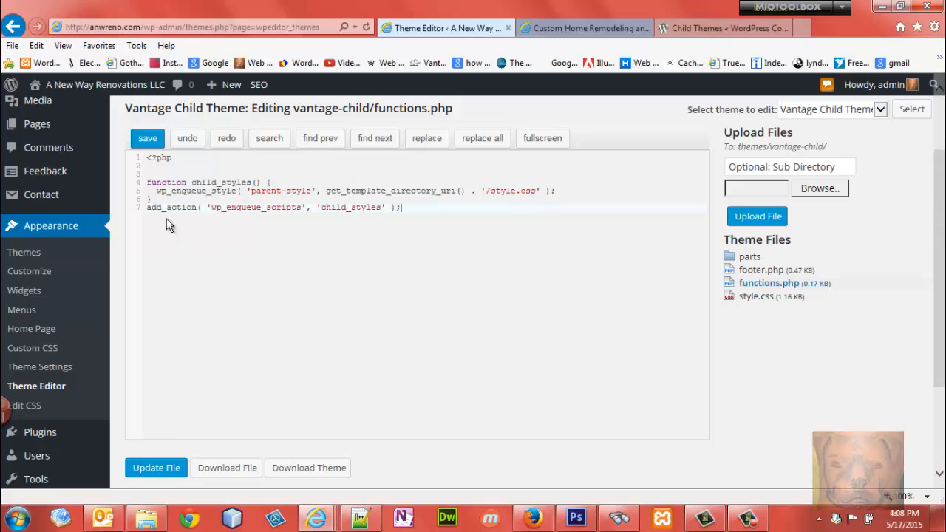
pyautogui.moveTo(253, 222)
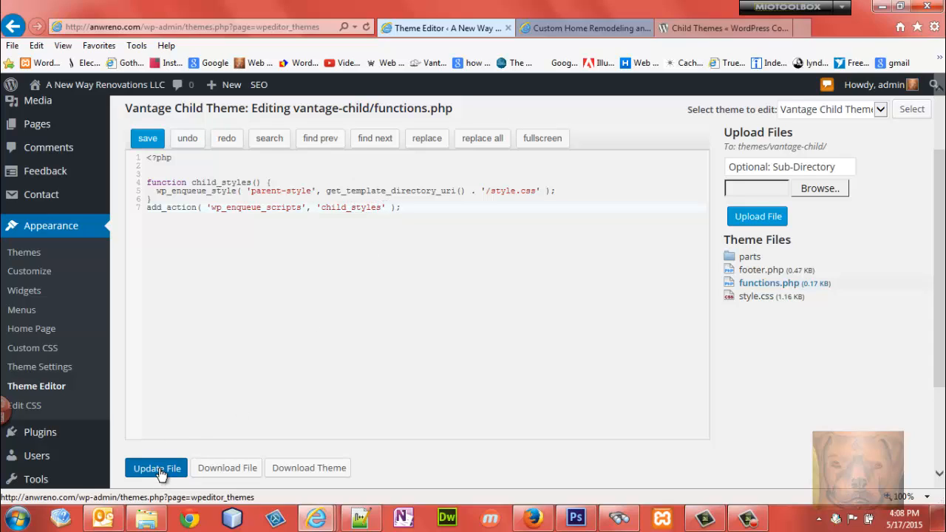
pyautogui.click(155, 468)
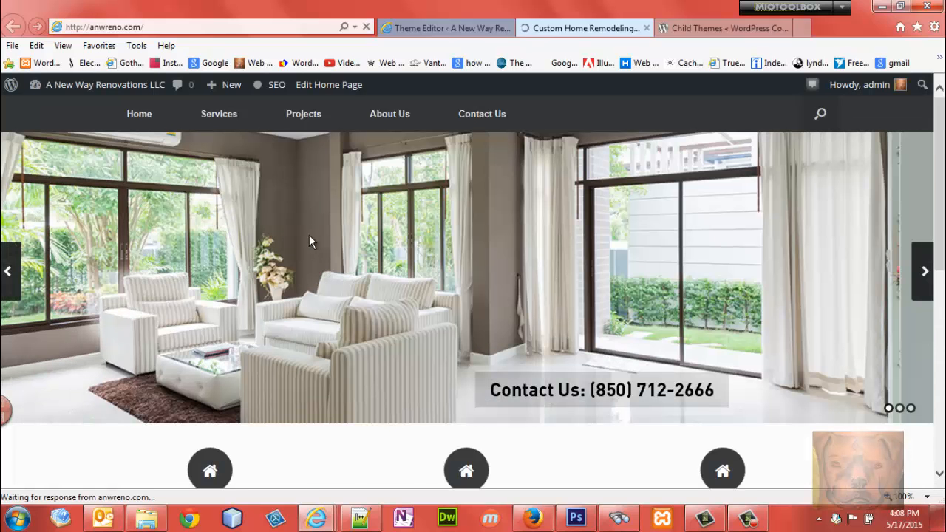
# - Inspect the restyled home page's markup with Inspect element
pyautogui.rightClick(310, 242)
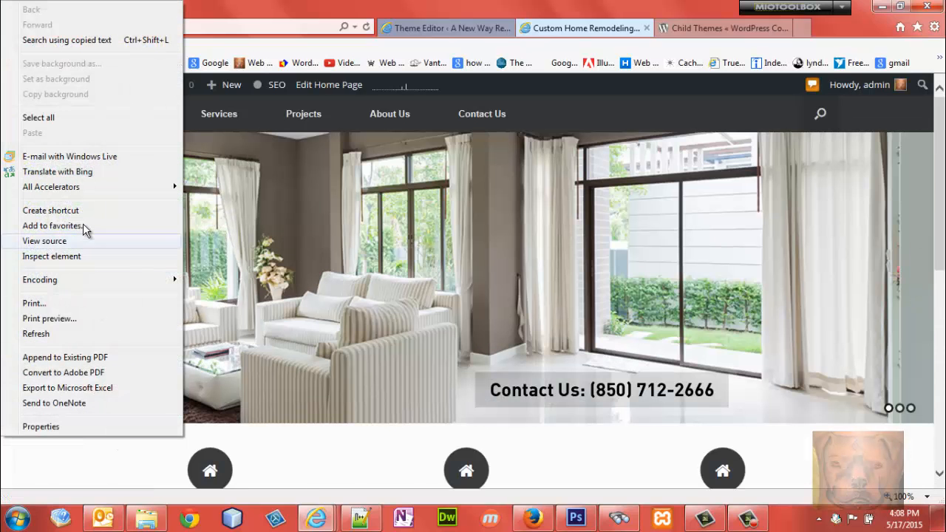
pyautogui.click(51, 255)
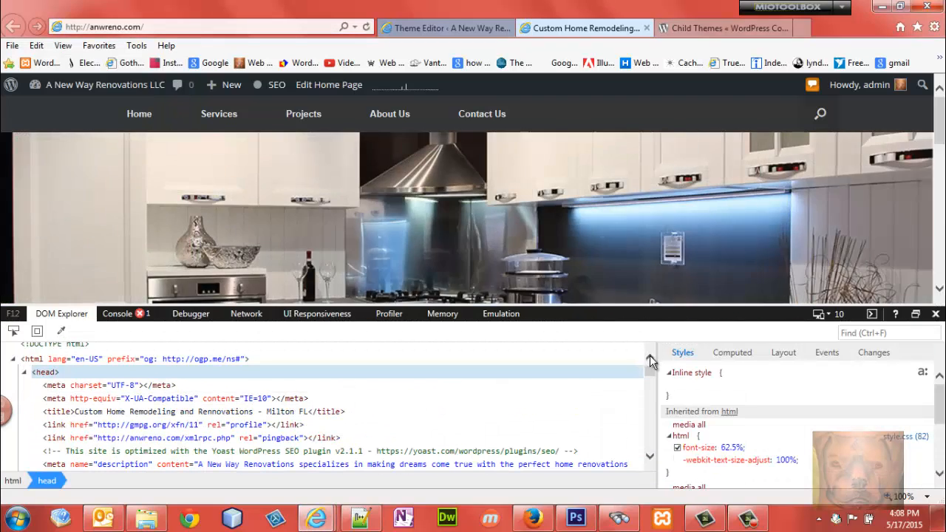
# - Scroll the DOM Explorer head down to the parent-style-css link to the Vantage style.css
pyautogui.scroll(-3)
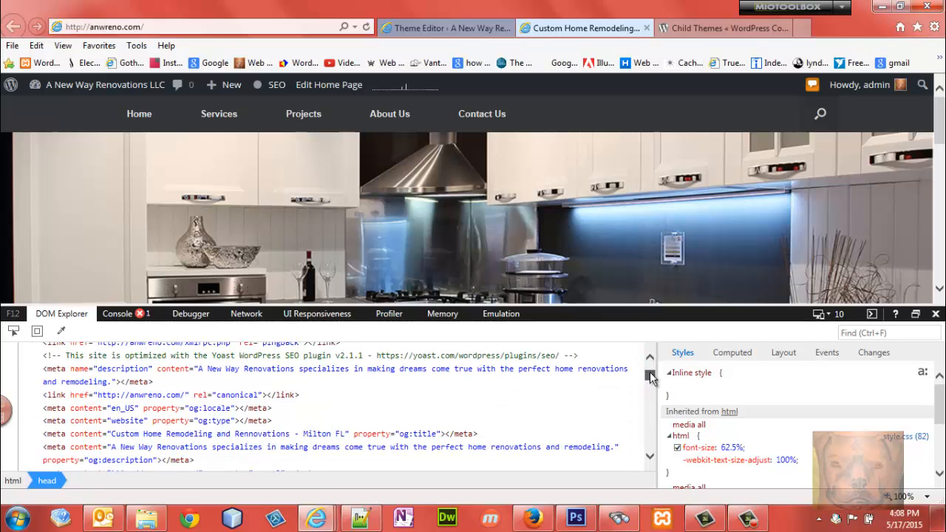
pyautogui.scroll(-3)
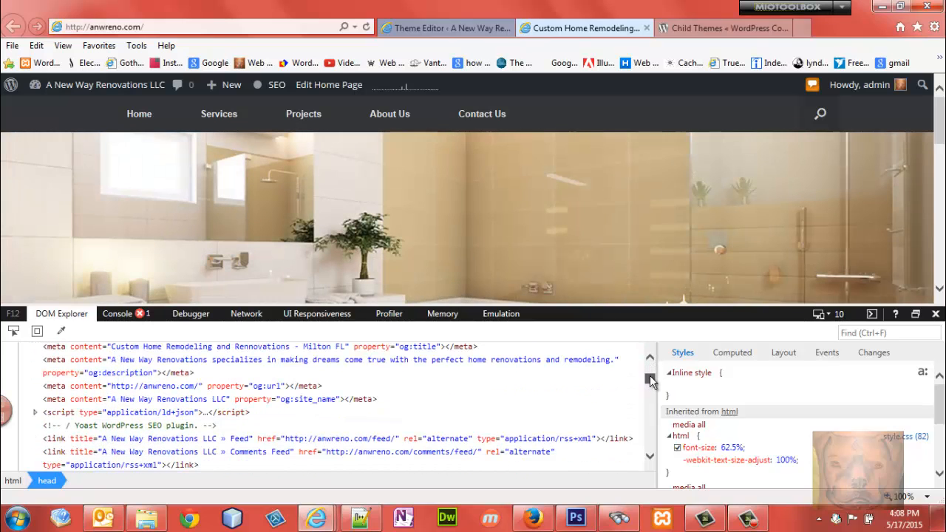
pyautogui.scroll(-3)
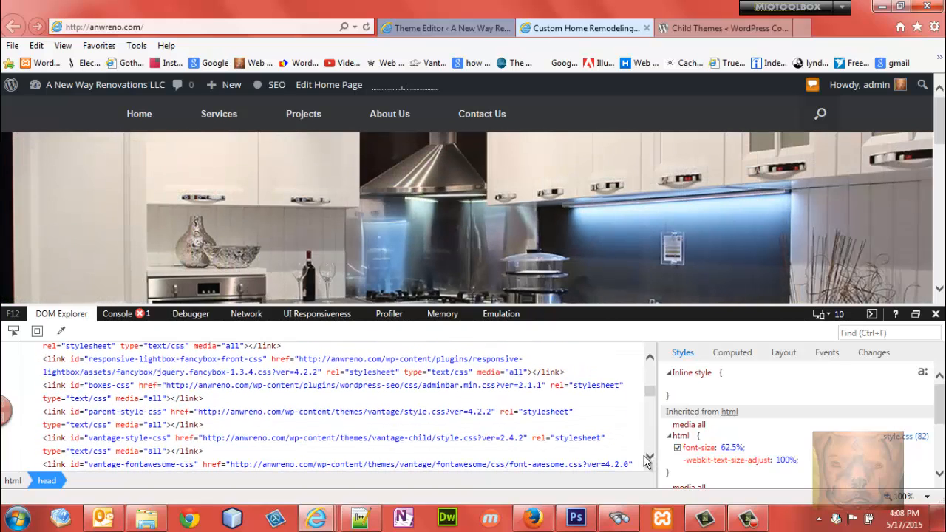
pyautogui.moveTo(73, 418)
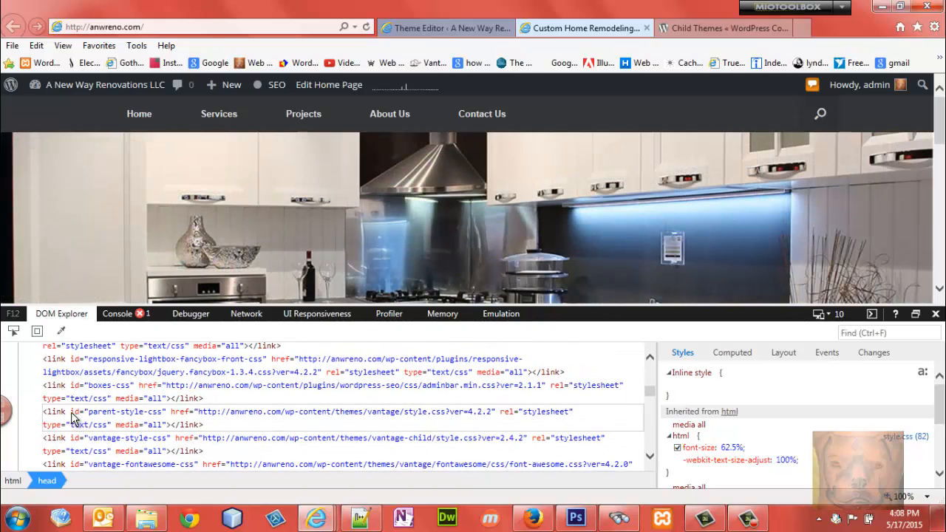